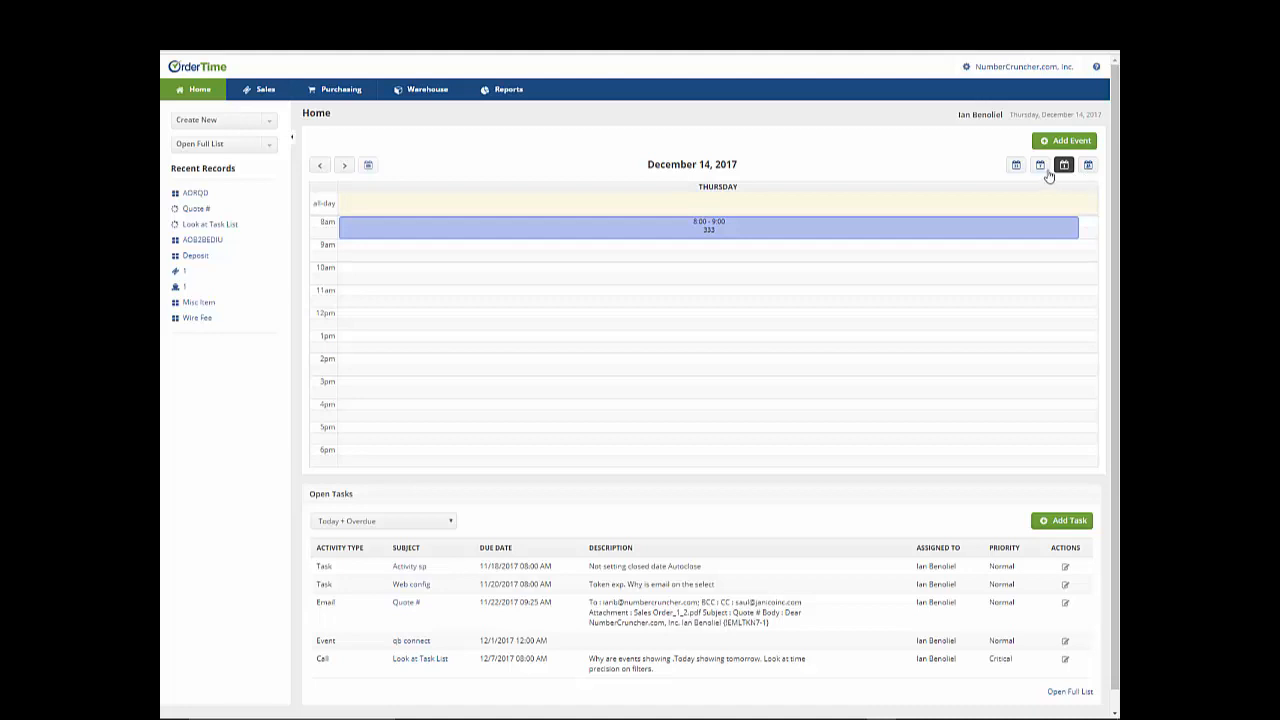
Toggle the calendar between week and day view, then start a new Call task due December 14
left_click(1040, 165)
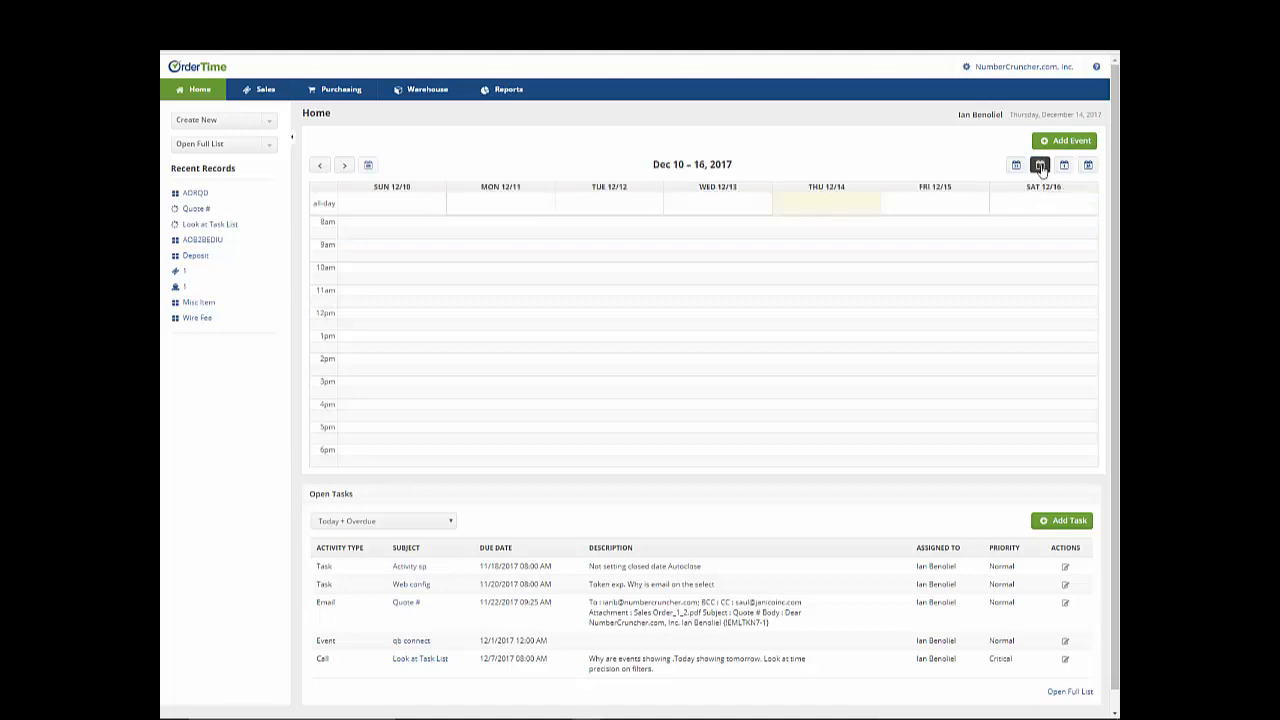
left_click(1040, 165)
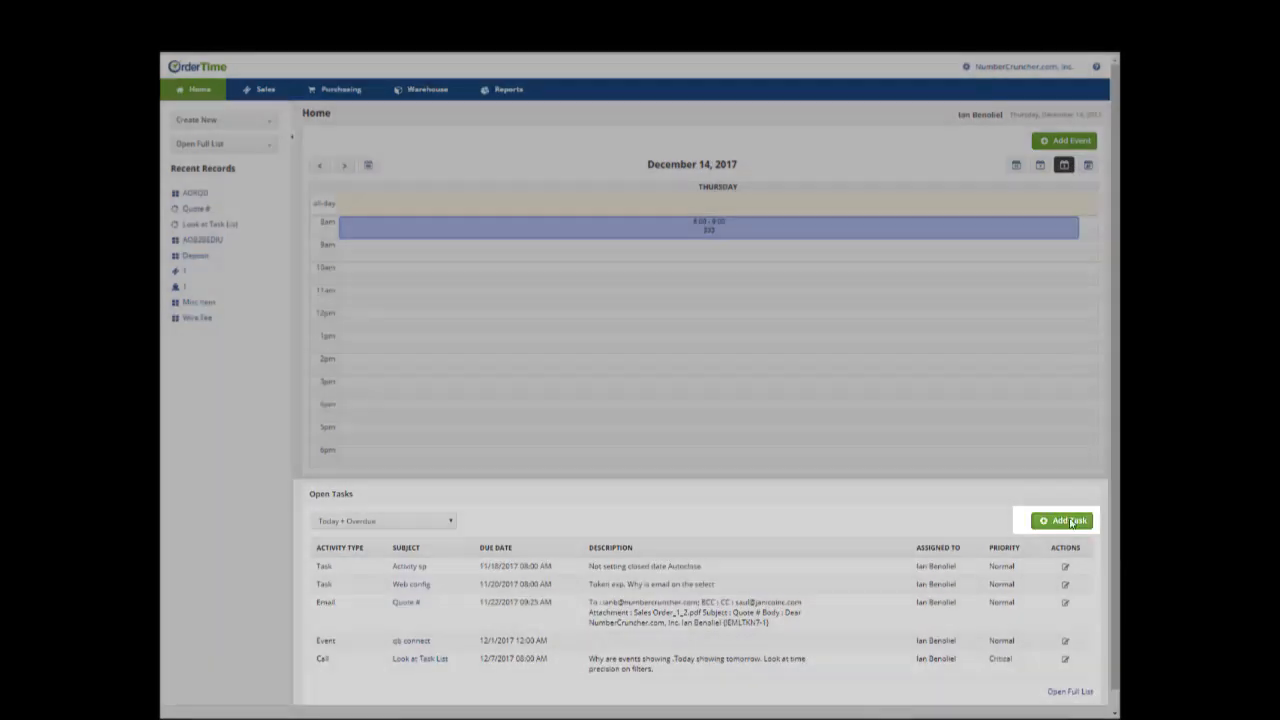
left_click(1060, 520)
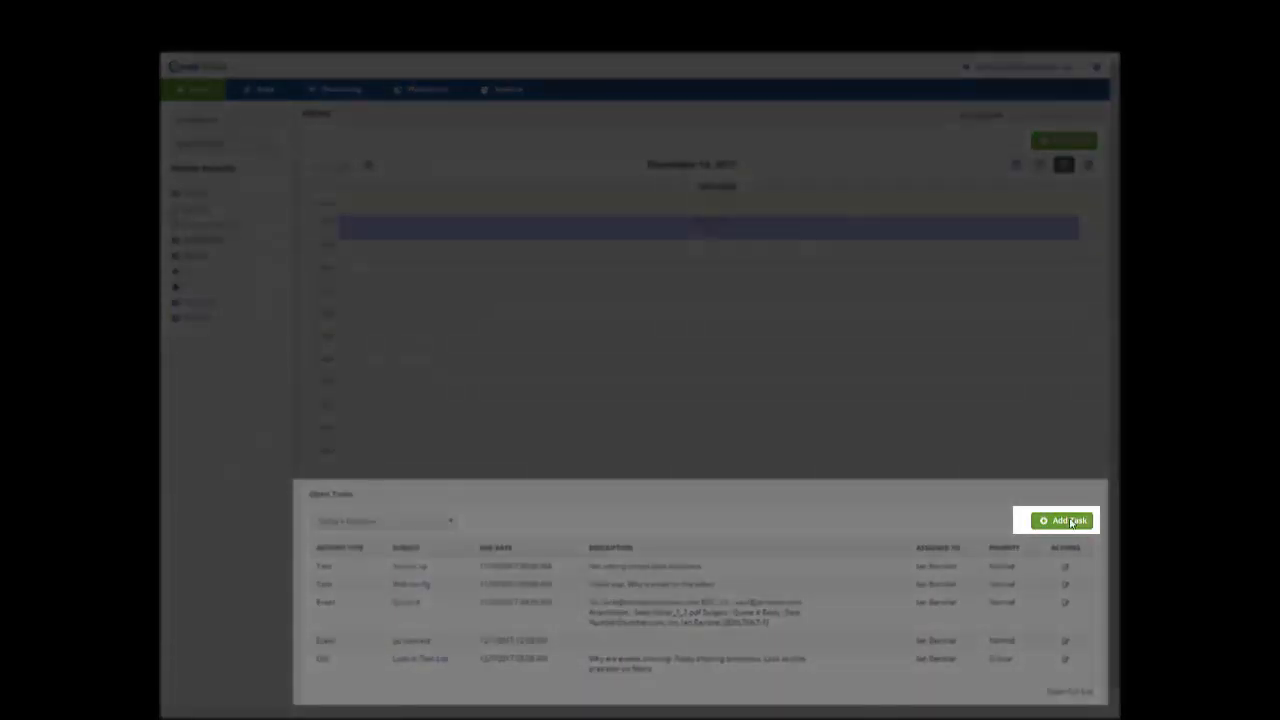
left_click(1063, 520)
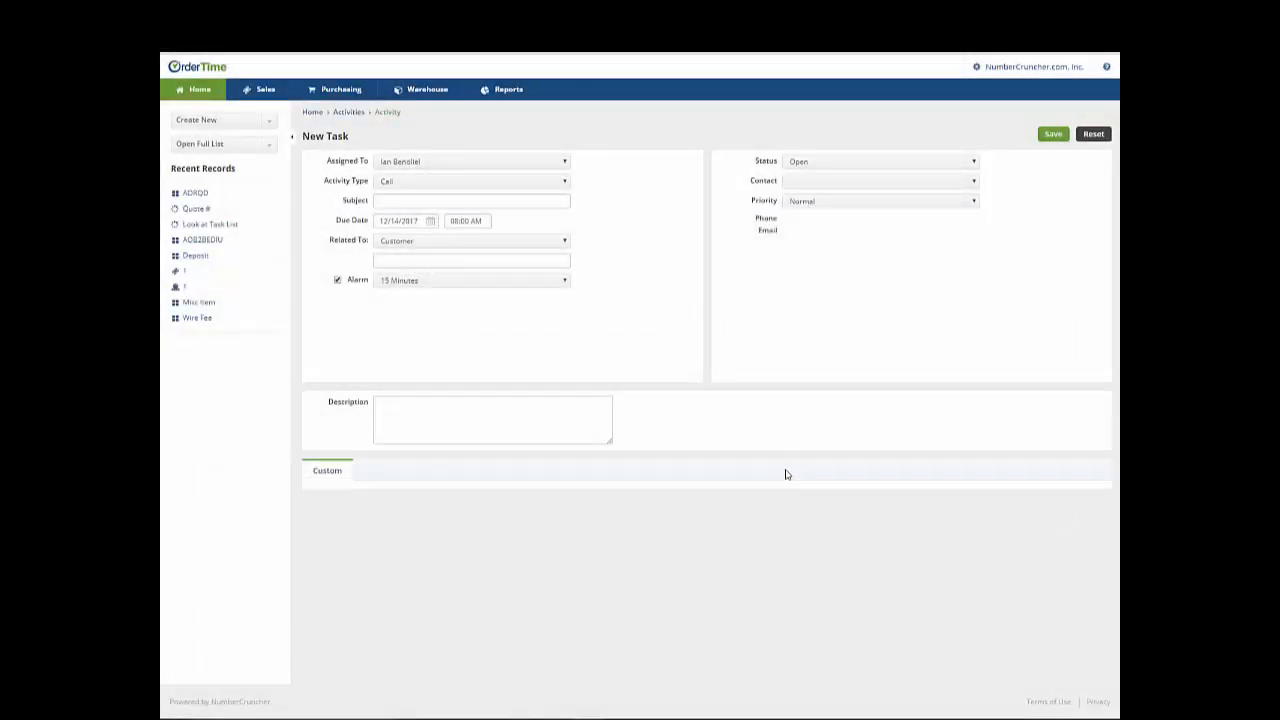
mouse_move(728, 370)
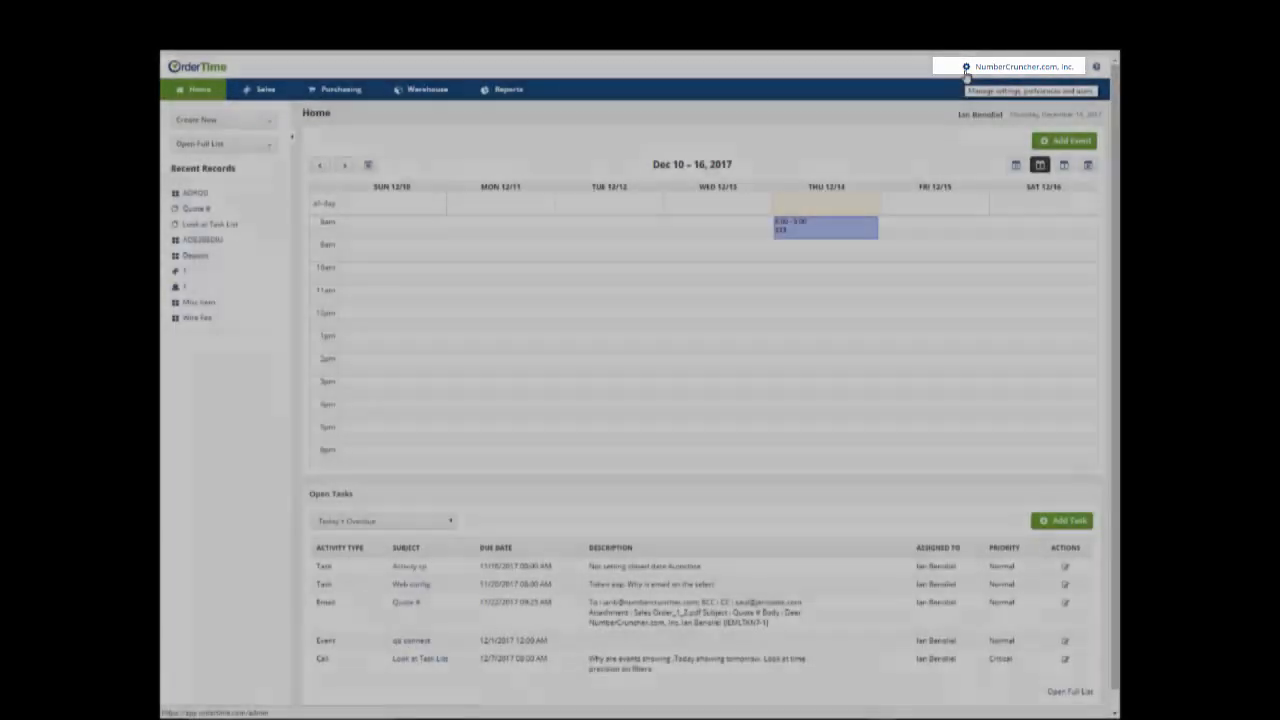
Open Admin from the company name to list General, Settings, and Users & Roles
left_click(977, 66)
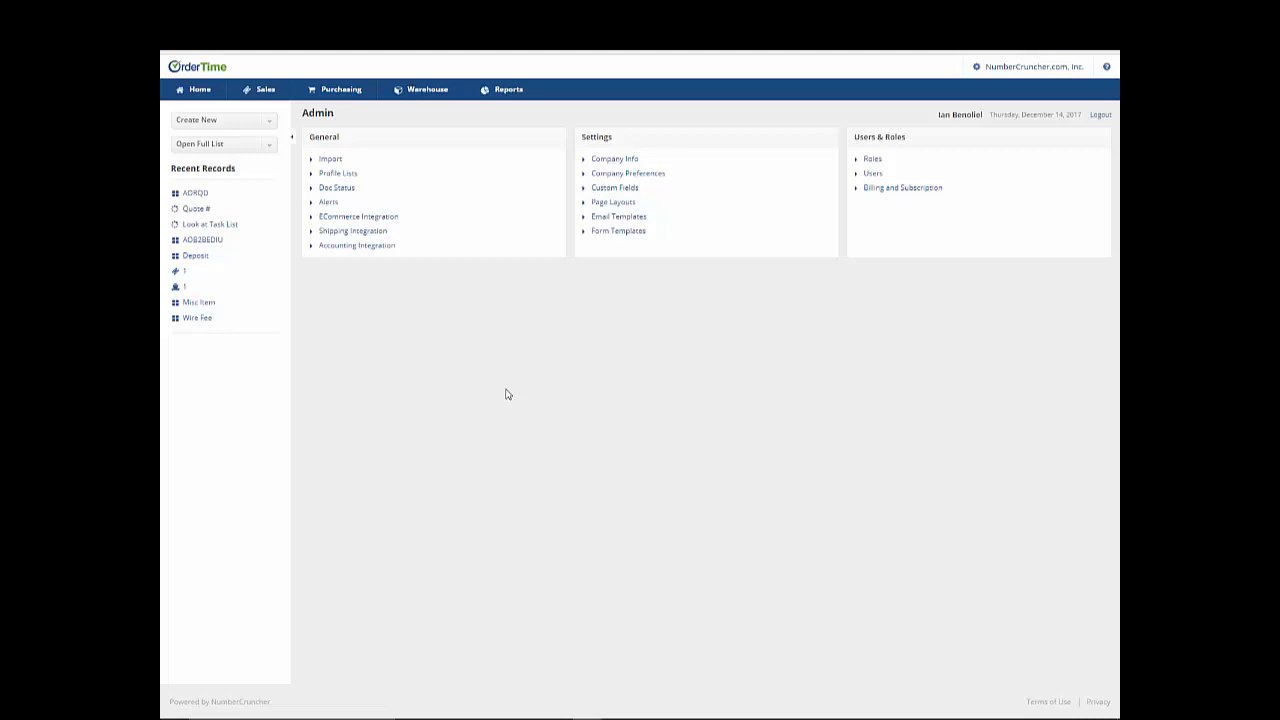
mouse_move(573, 553)
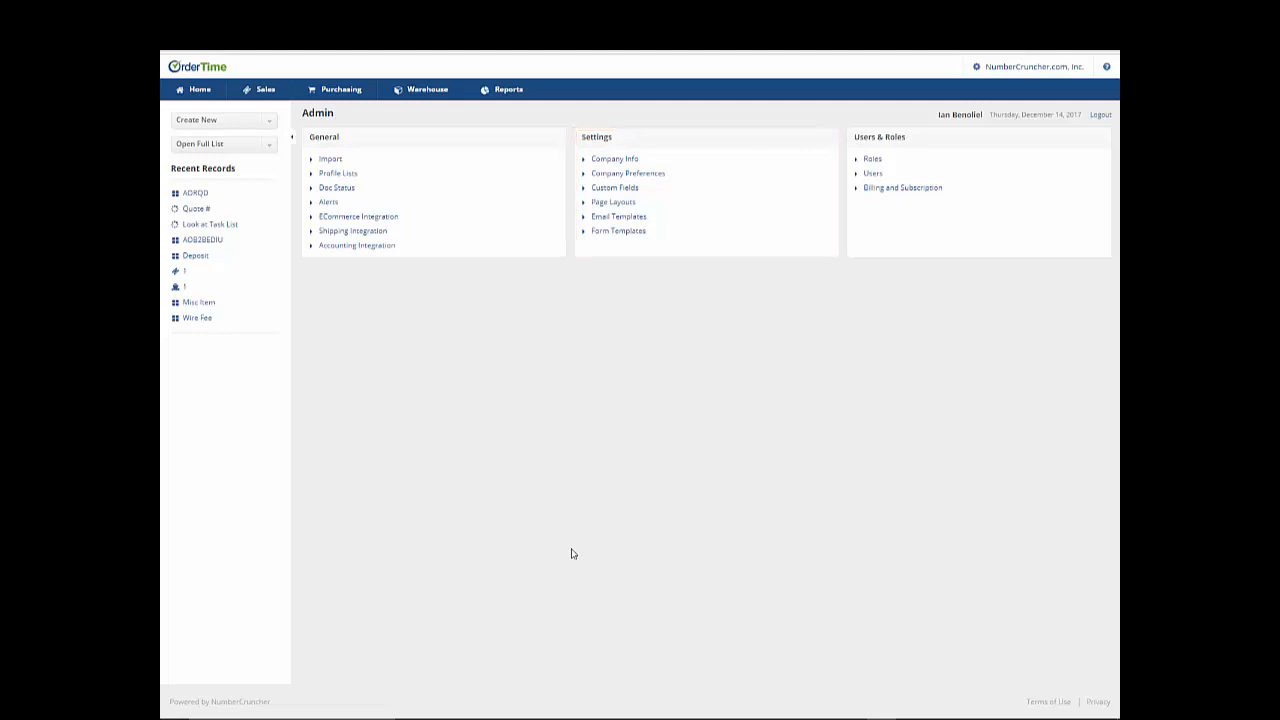
mouse_move(356, 245)
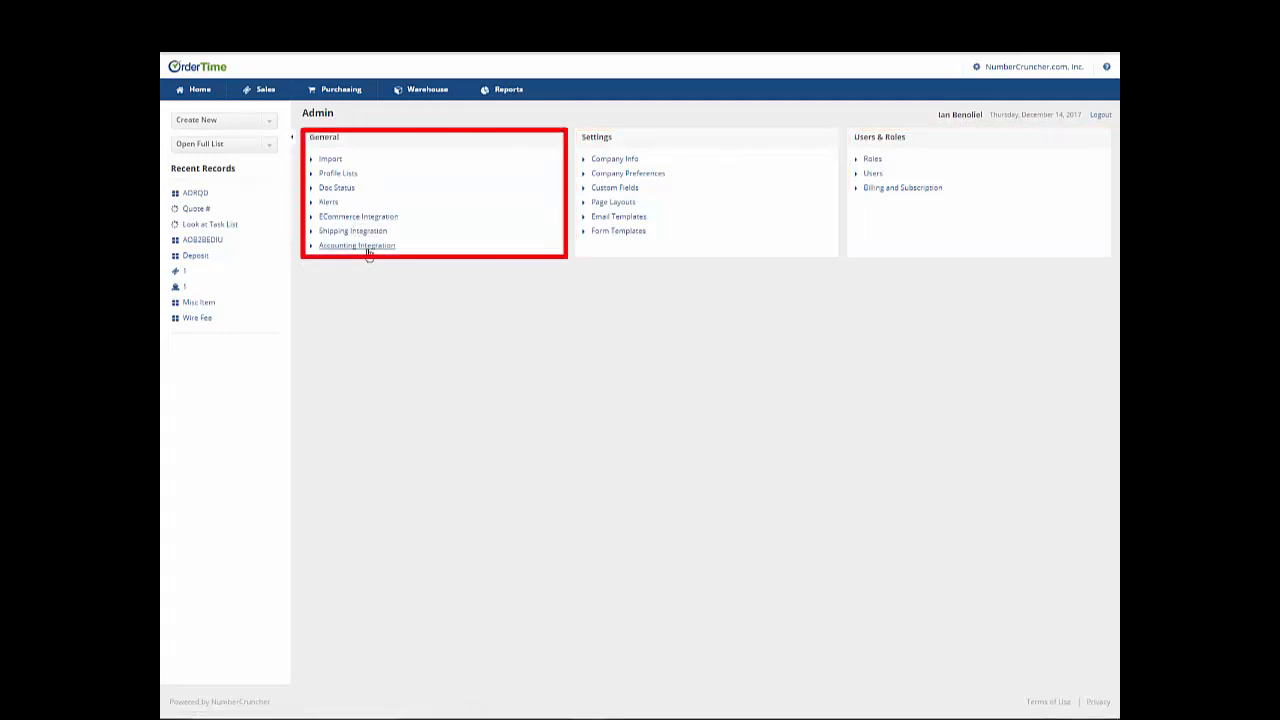
mouse_move(356, 245)
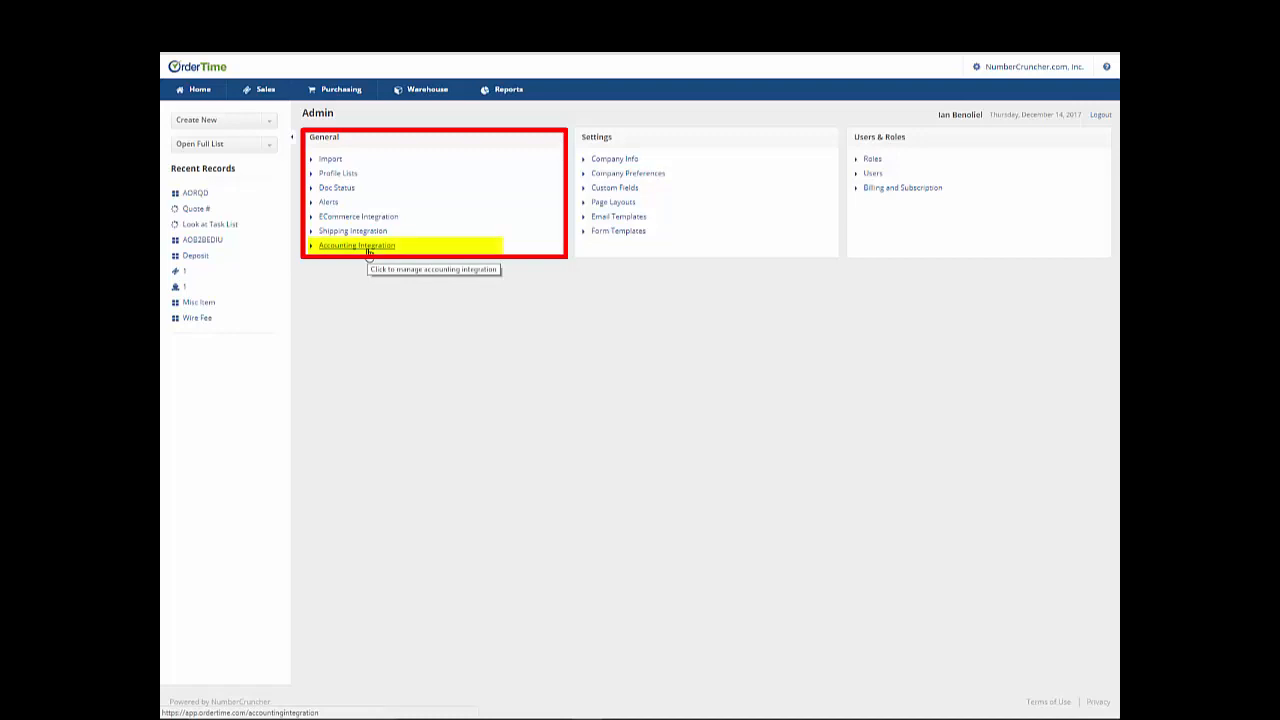
left_click(356, 245)
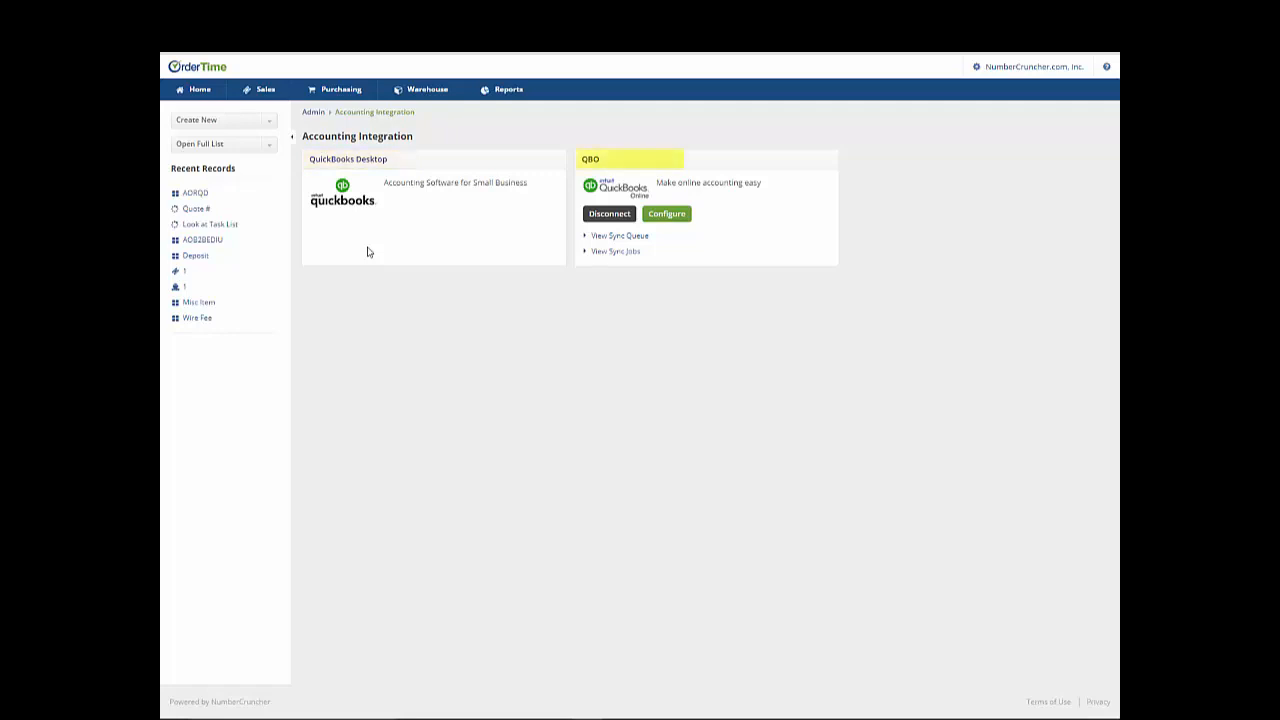
left_click(313, 111)
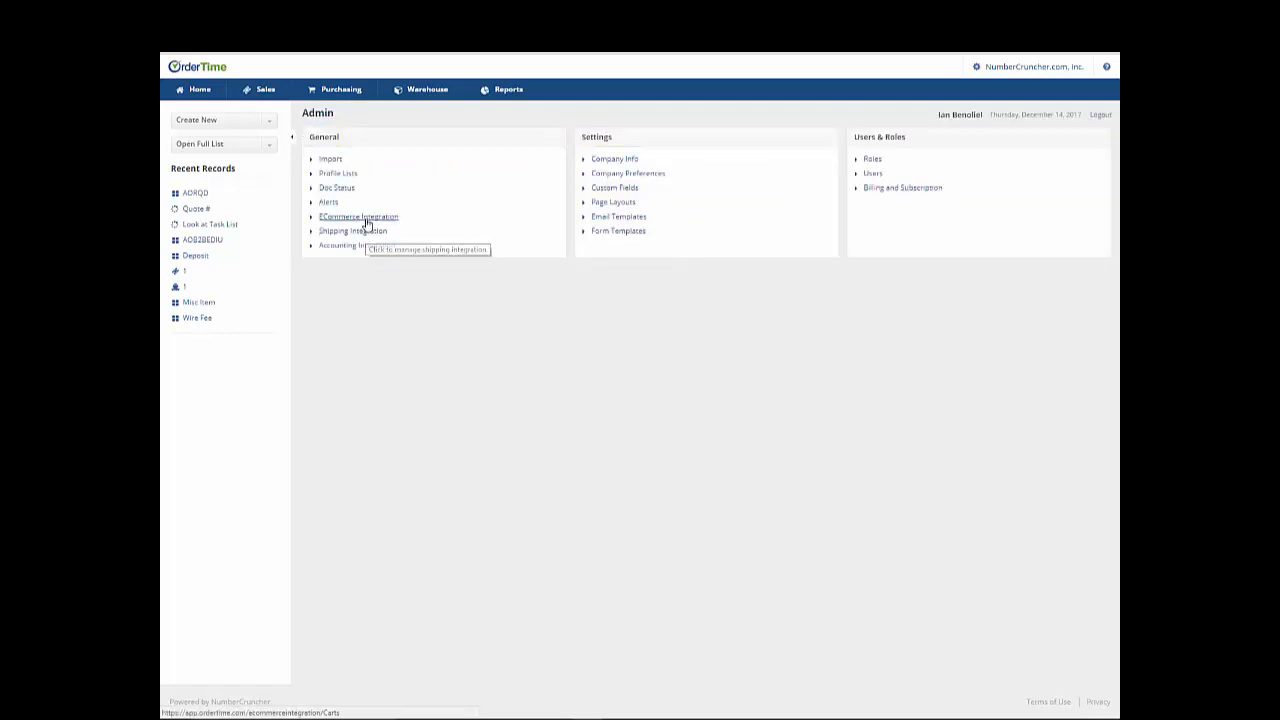
mouse_move(358, 217)
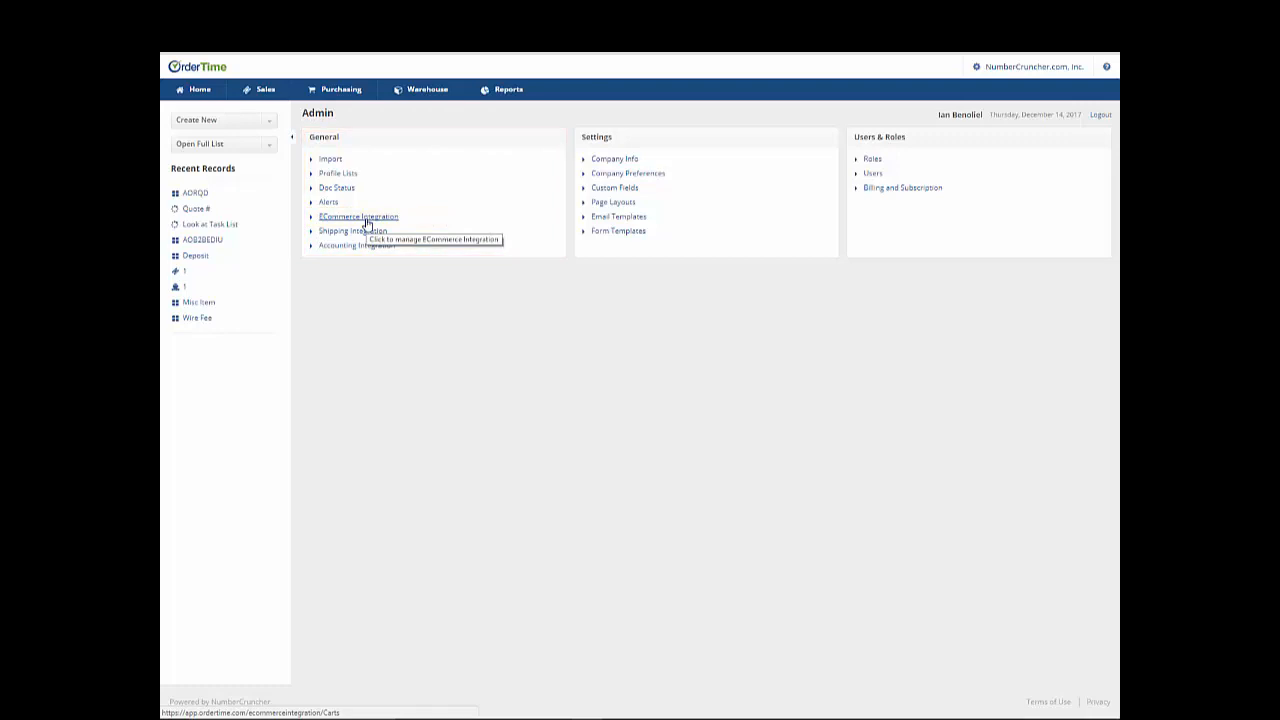
left_click(358, 216)
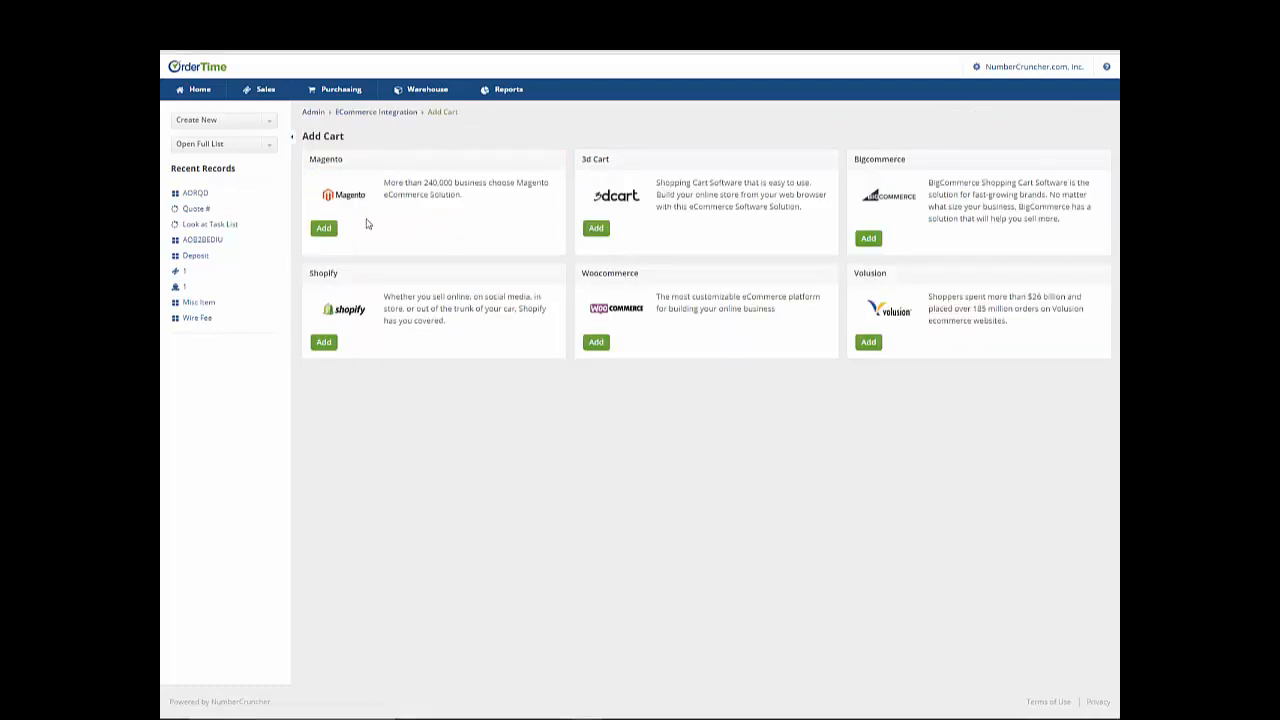
left_click(313, 111)
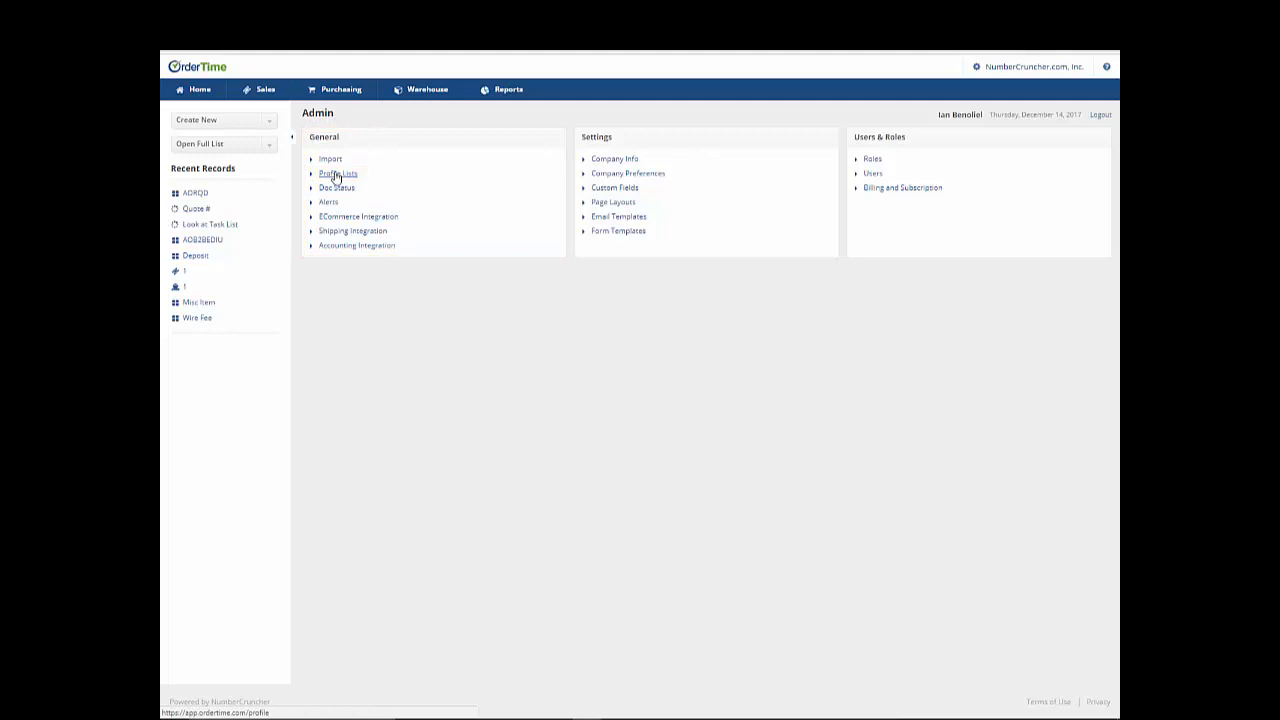
left_click(337, 173)
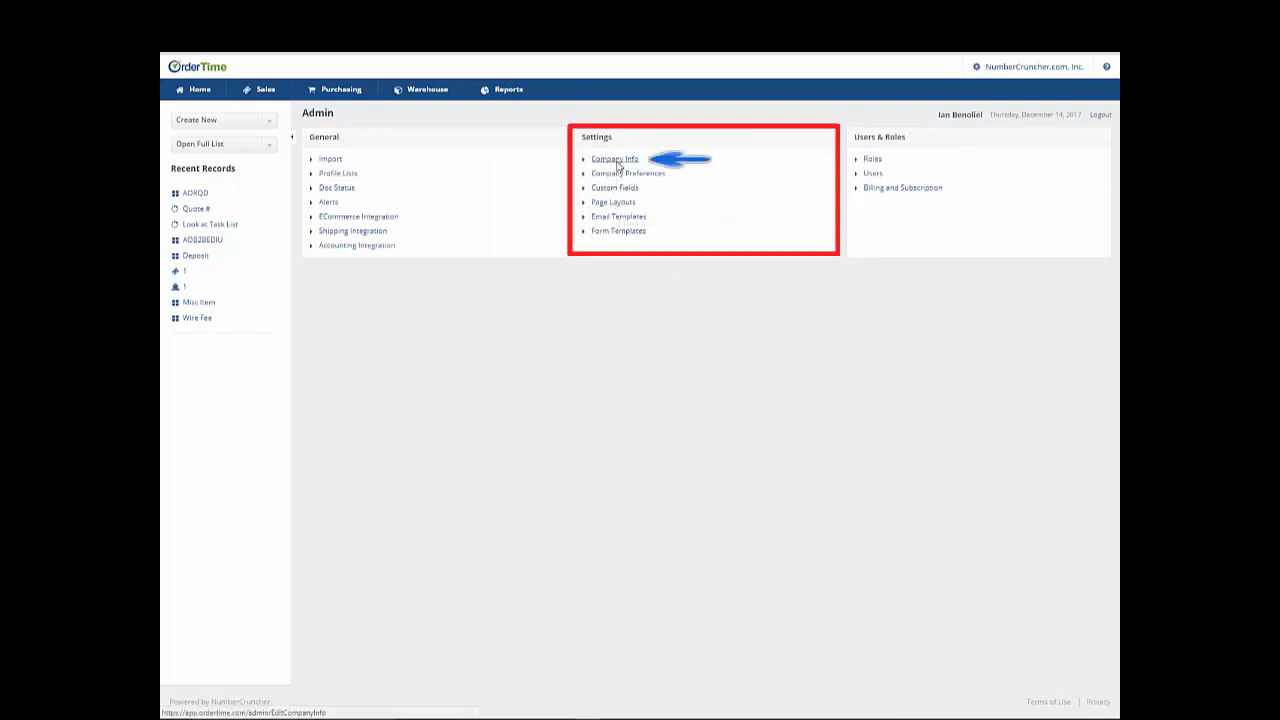
left_click(614, 158)
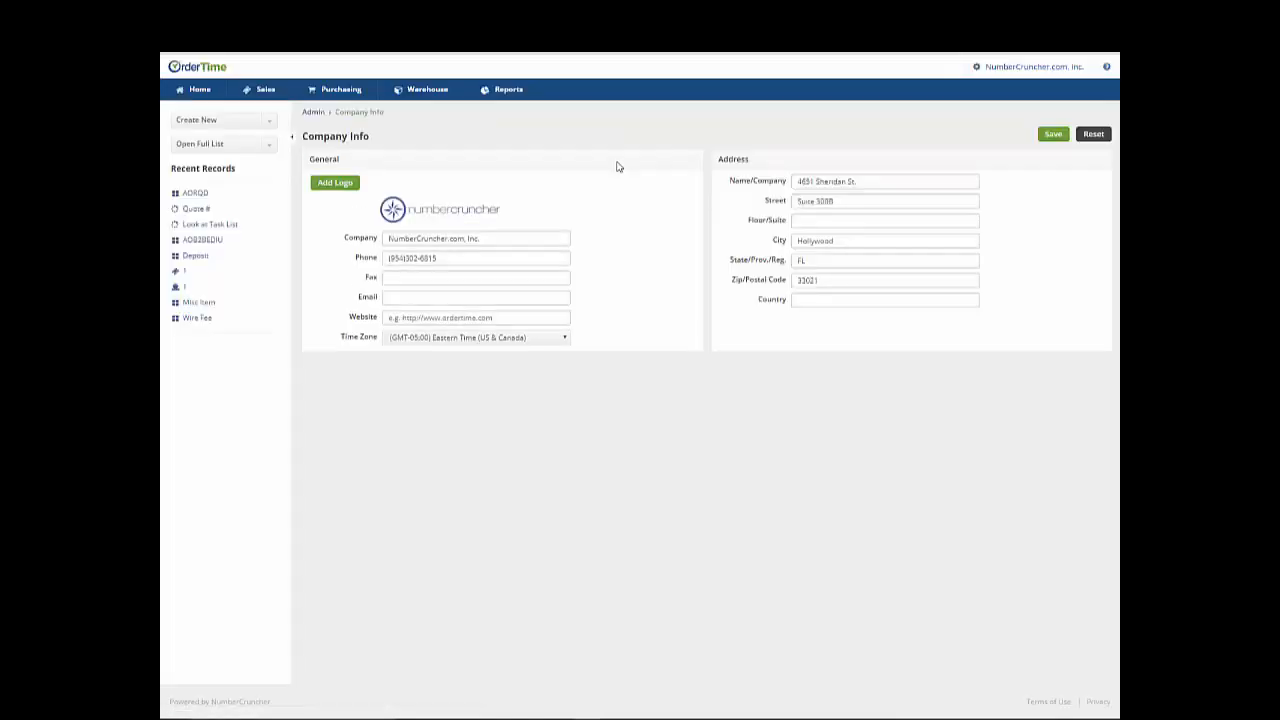
mouse_move(610, 175)
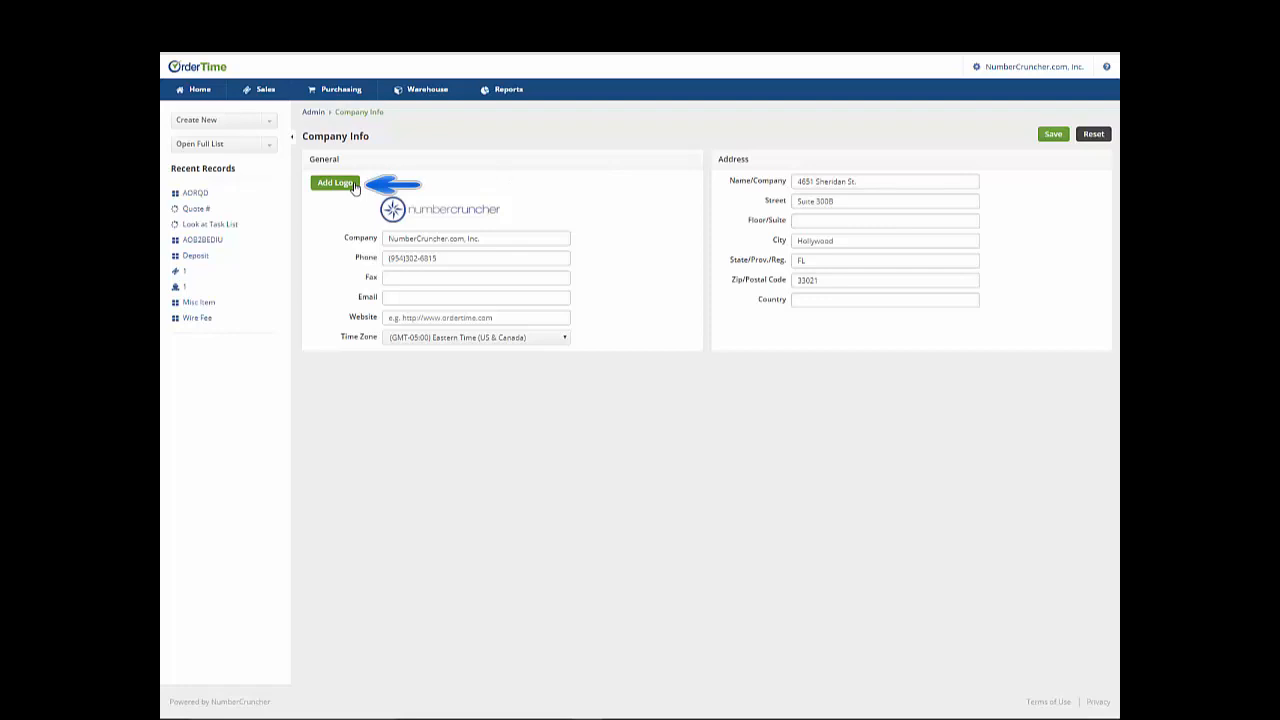
left_click(313, 111)
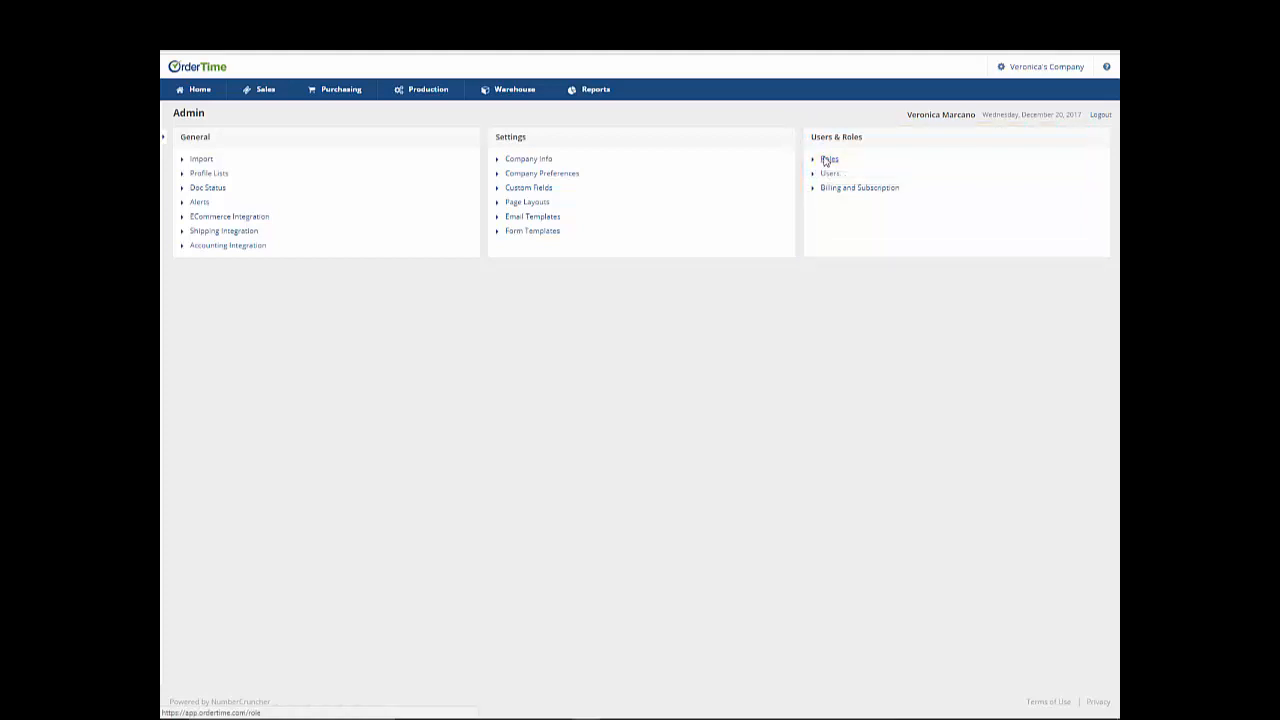
left_click(829, 159)
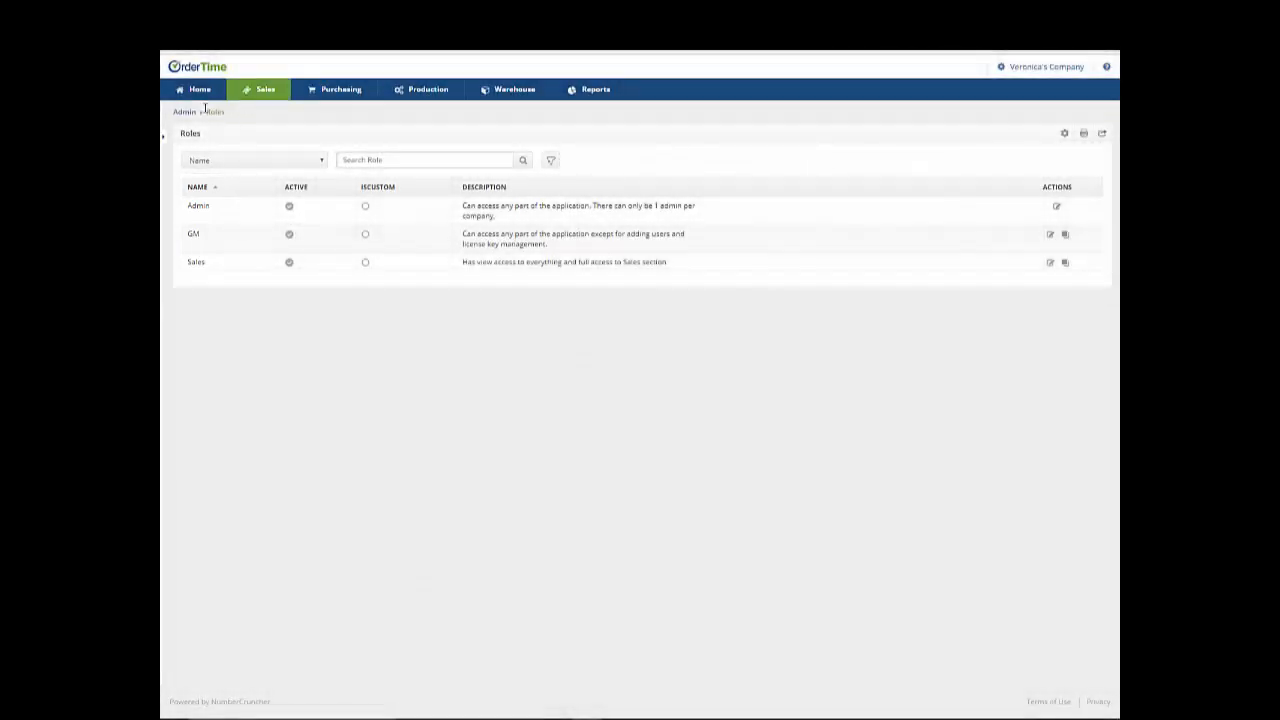
left_click(184, 111)
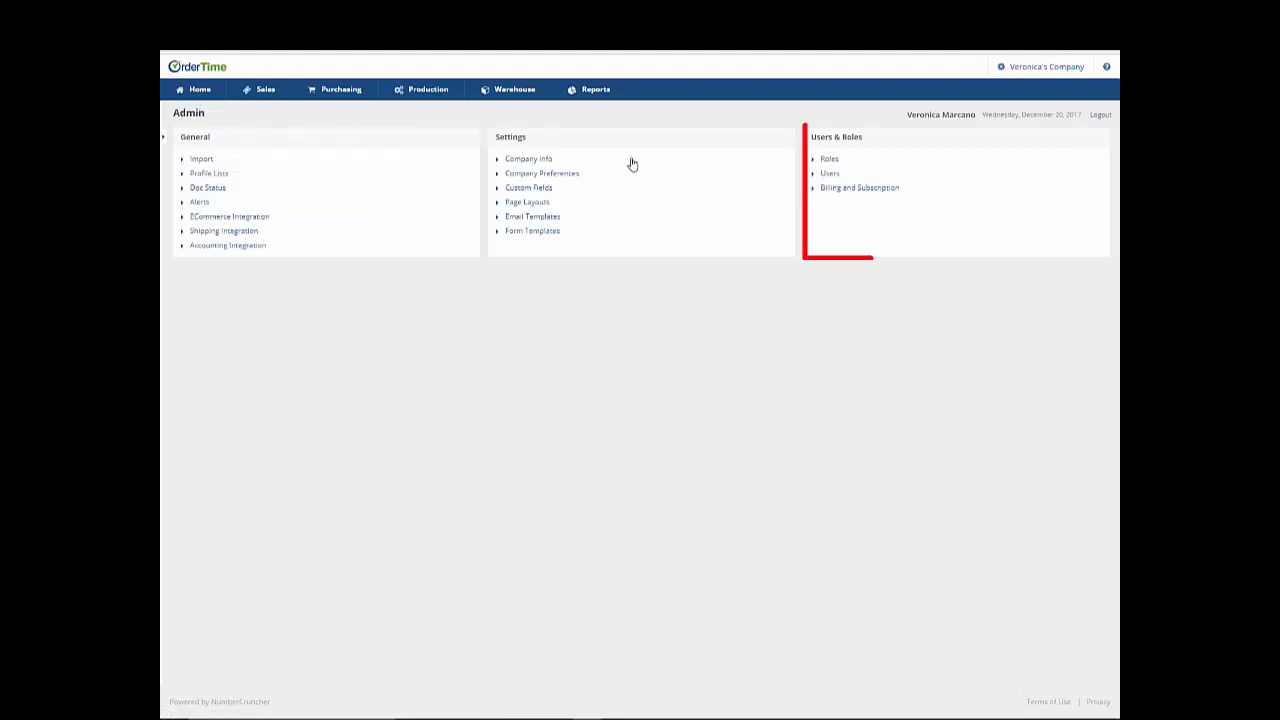
left_click(830, 173)
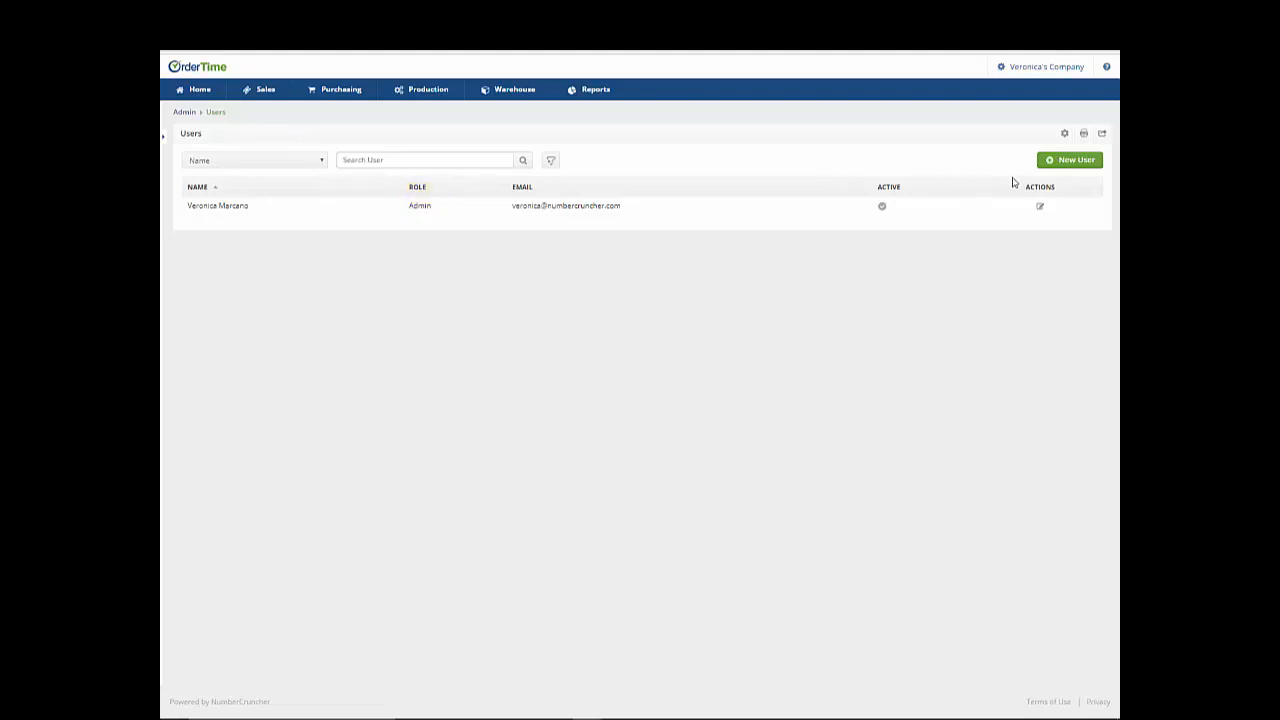
left_click(1069, 159)
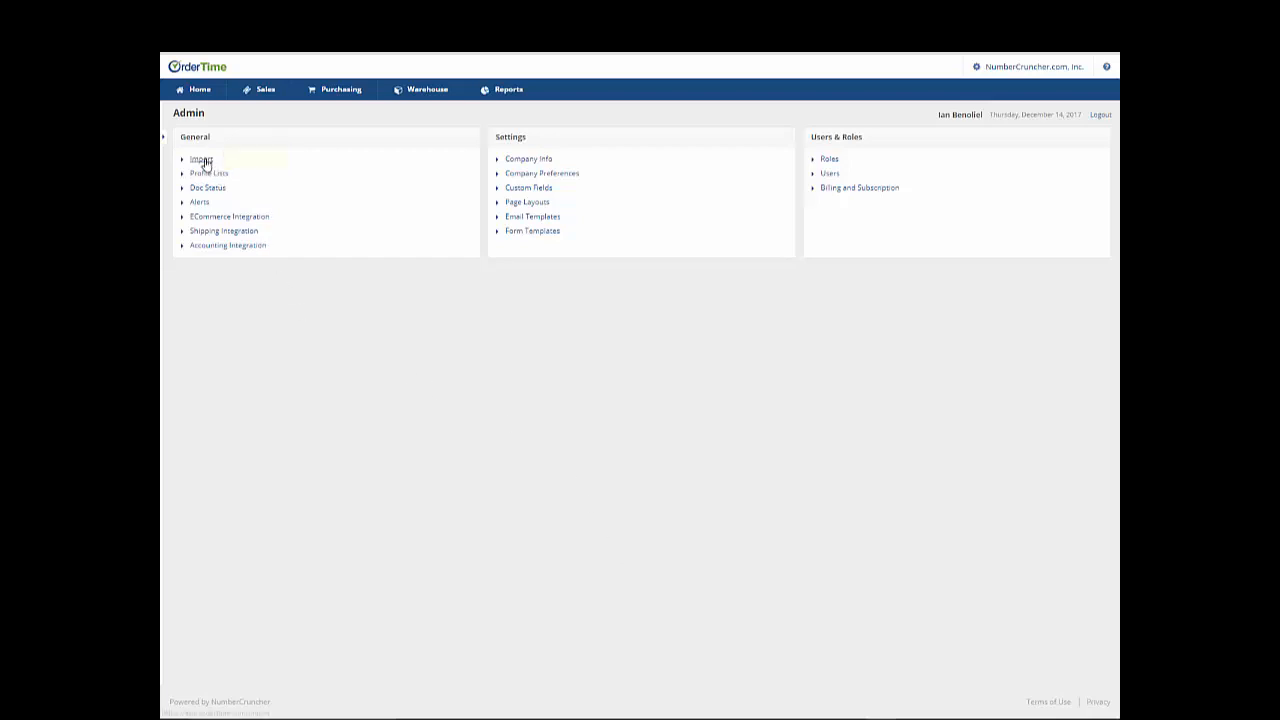
Expand the side menu beside the Admin overview page
left_click(201, 159)
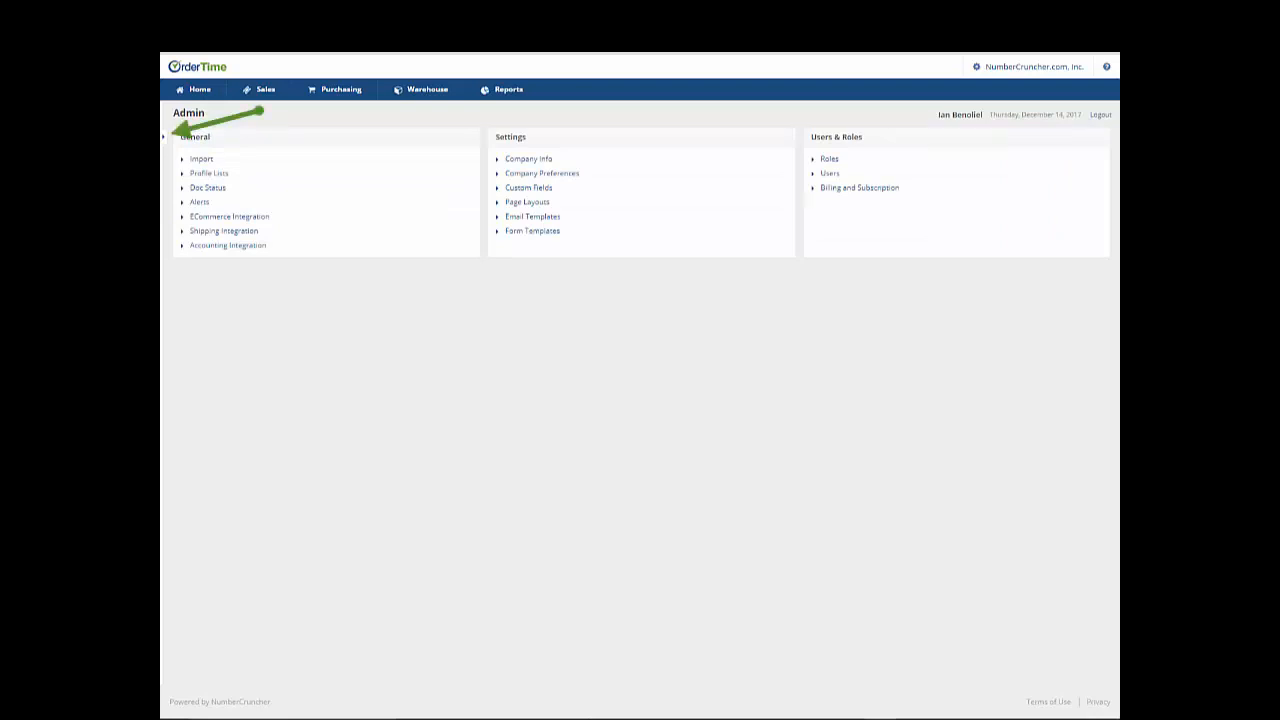
mouse_move(171, 105)
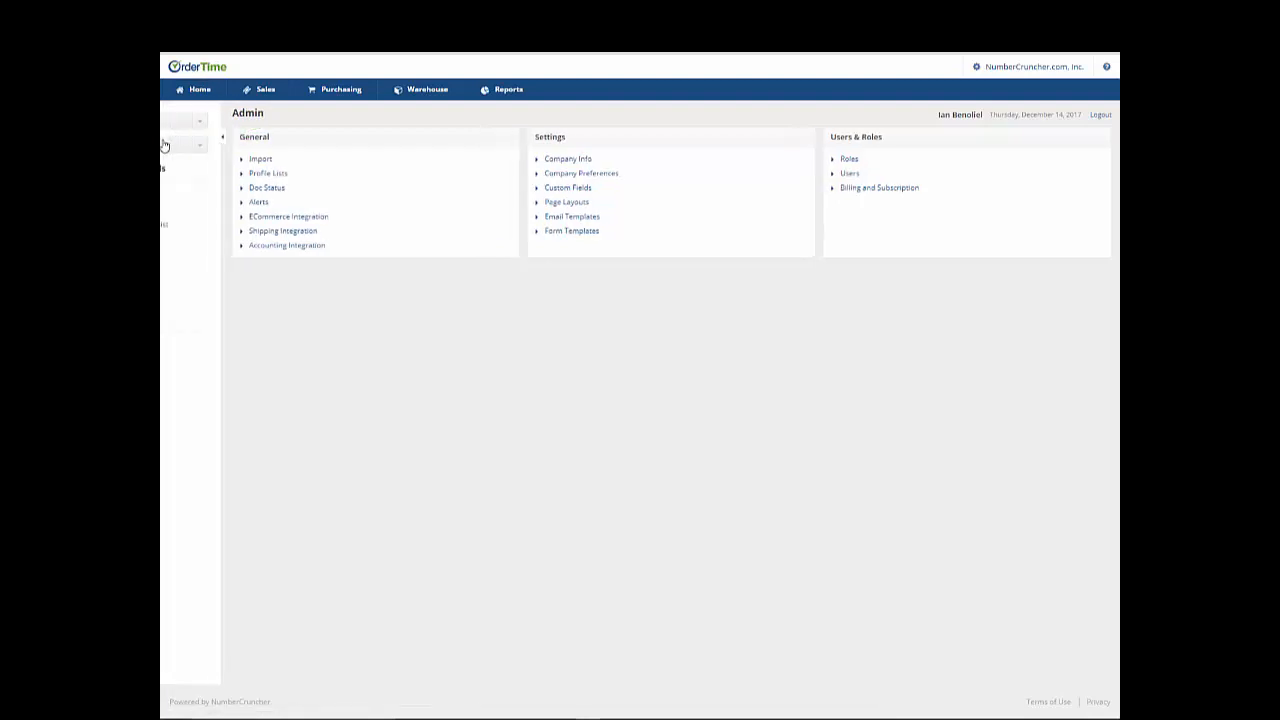
left_click(224, 134)
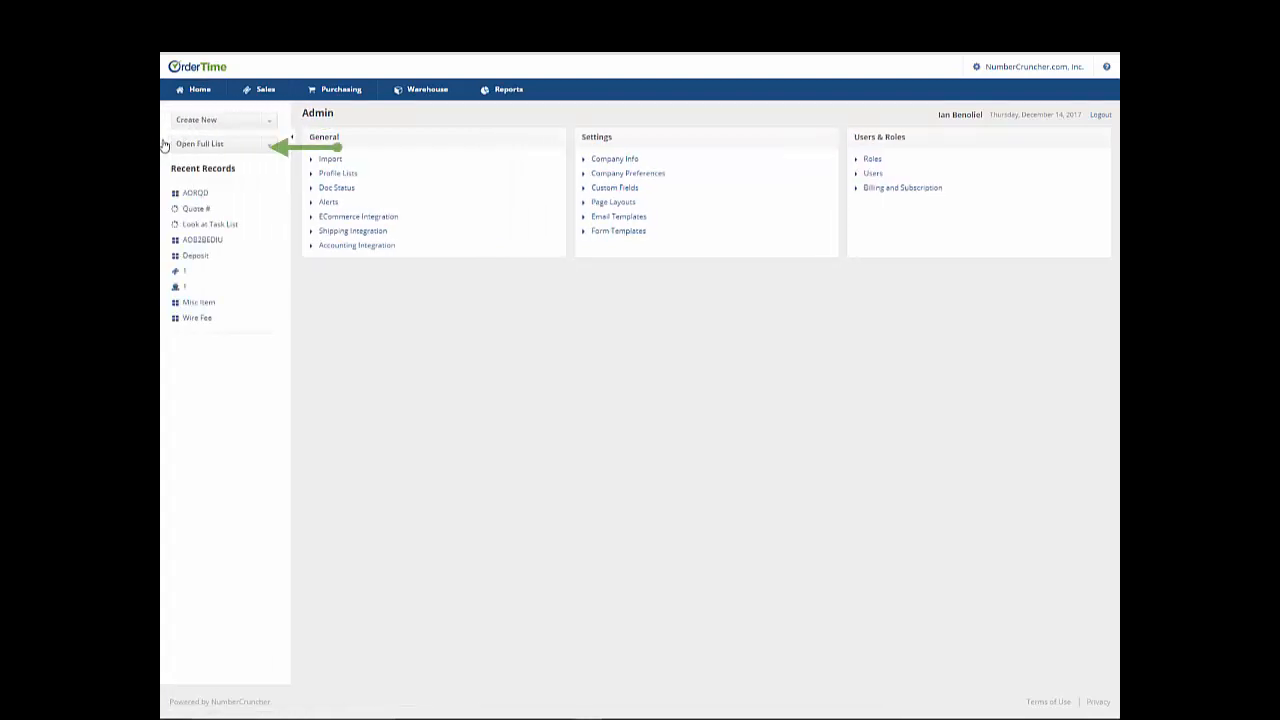
left_click(200, 143)
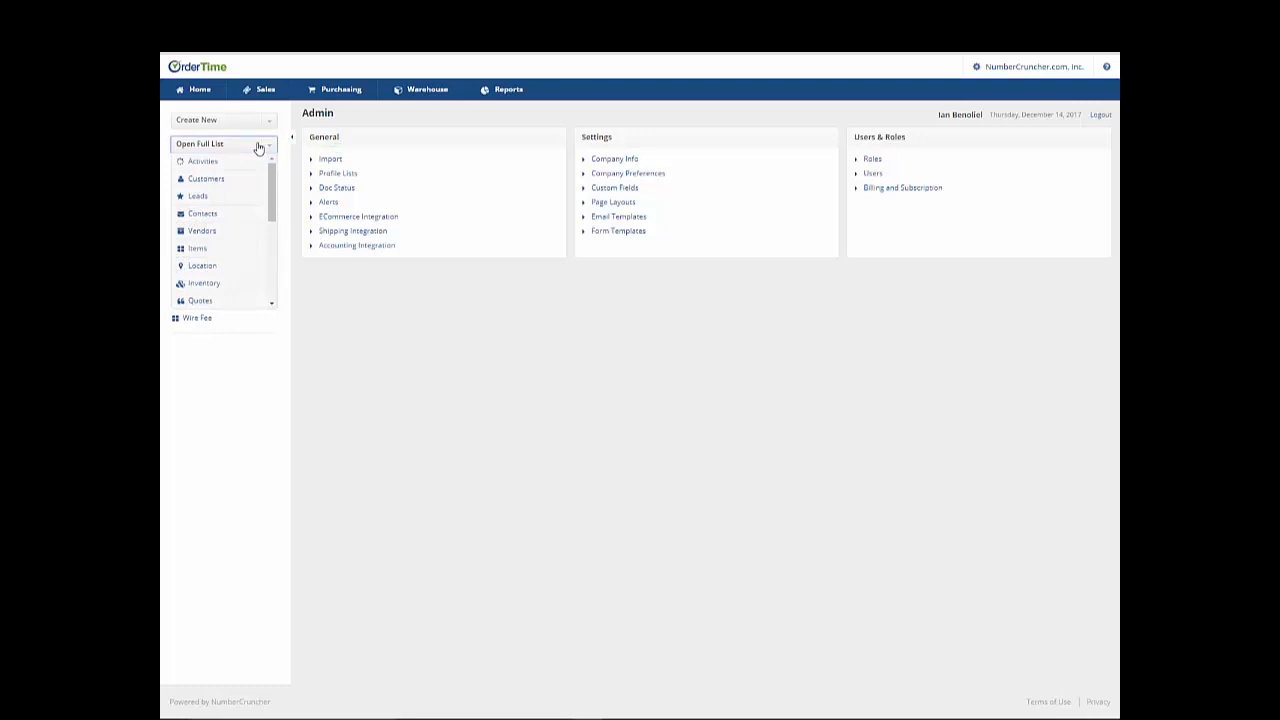
left_click(267, 144)
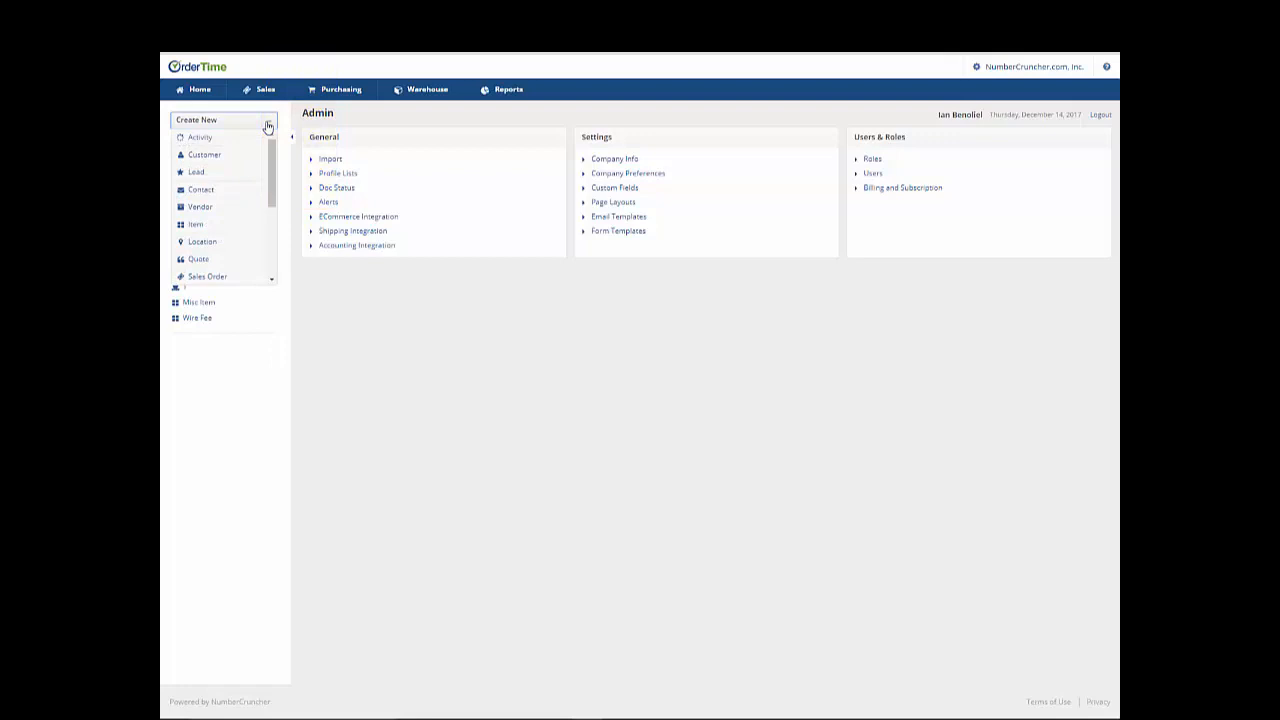
left_click(267, 120)
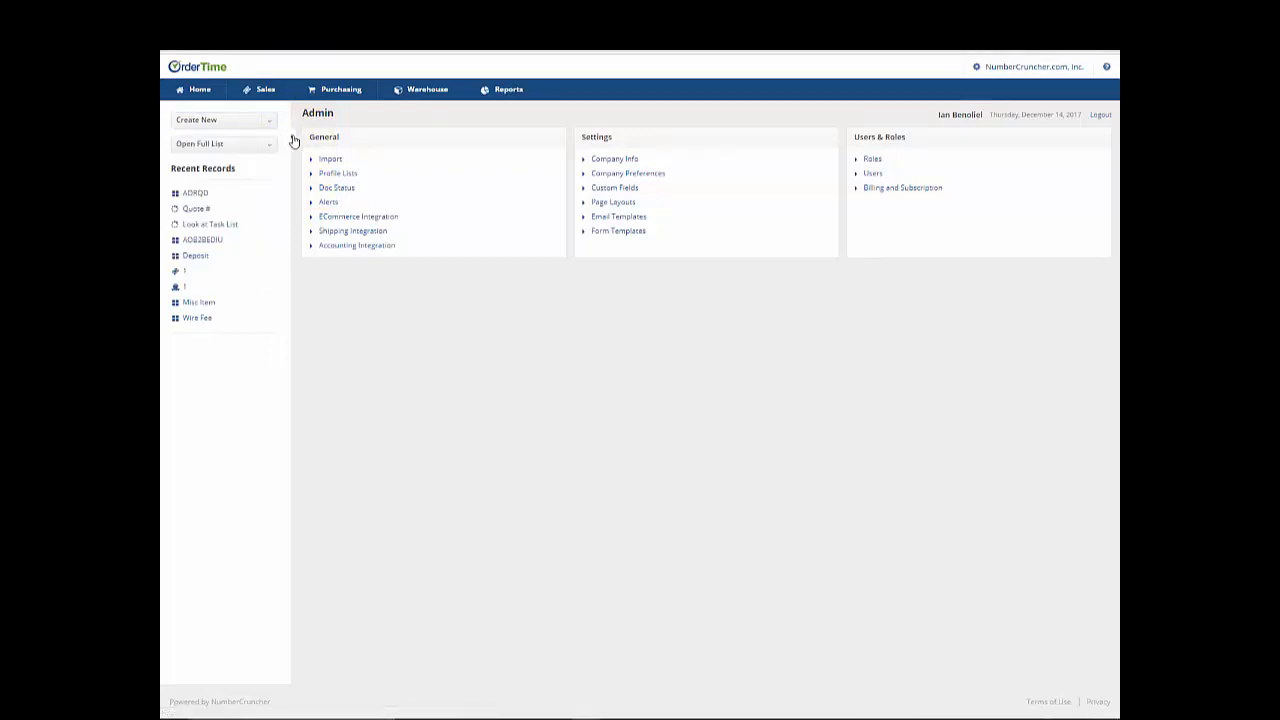